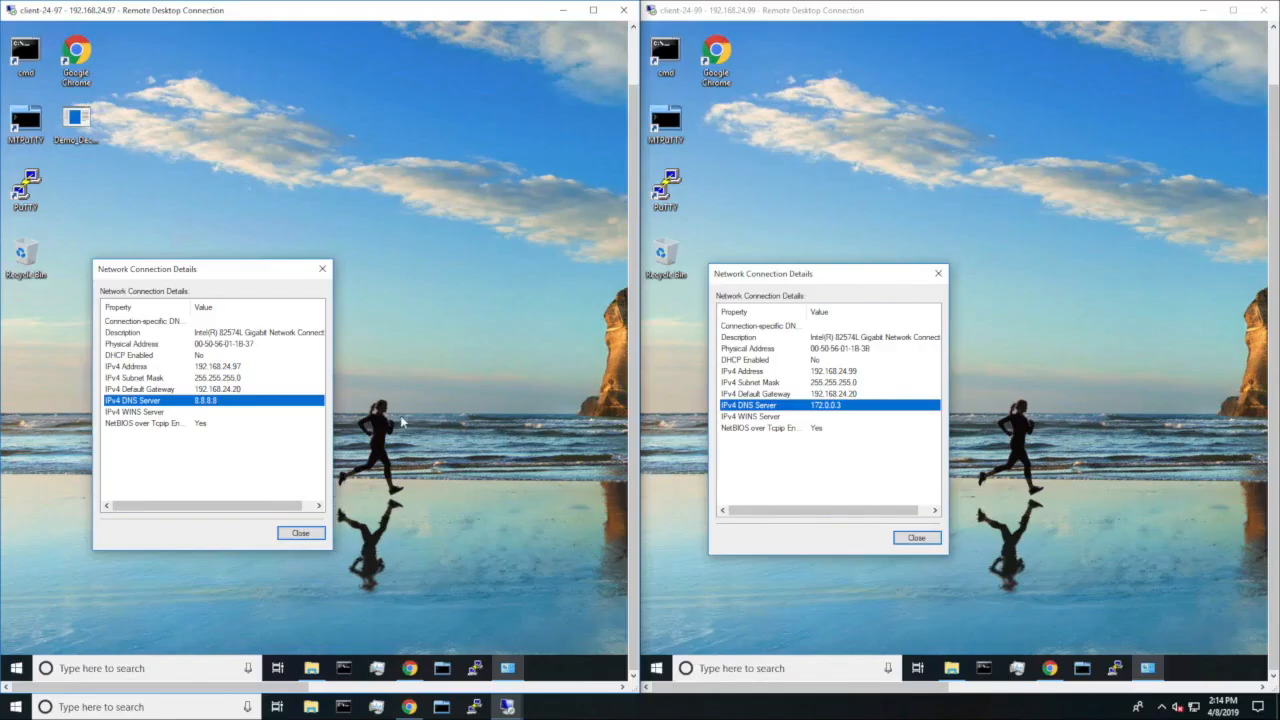
mouse_move(392, 384)
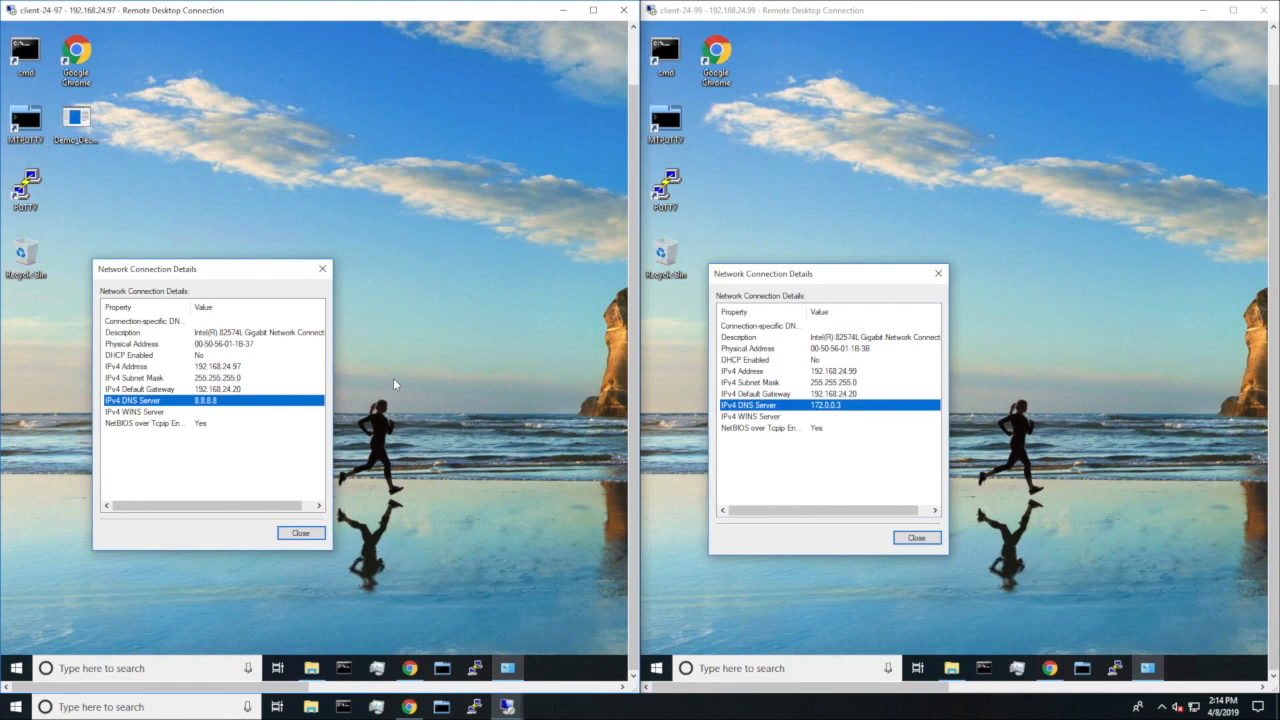
mouse_move(948, 346)
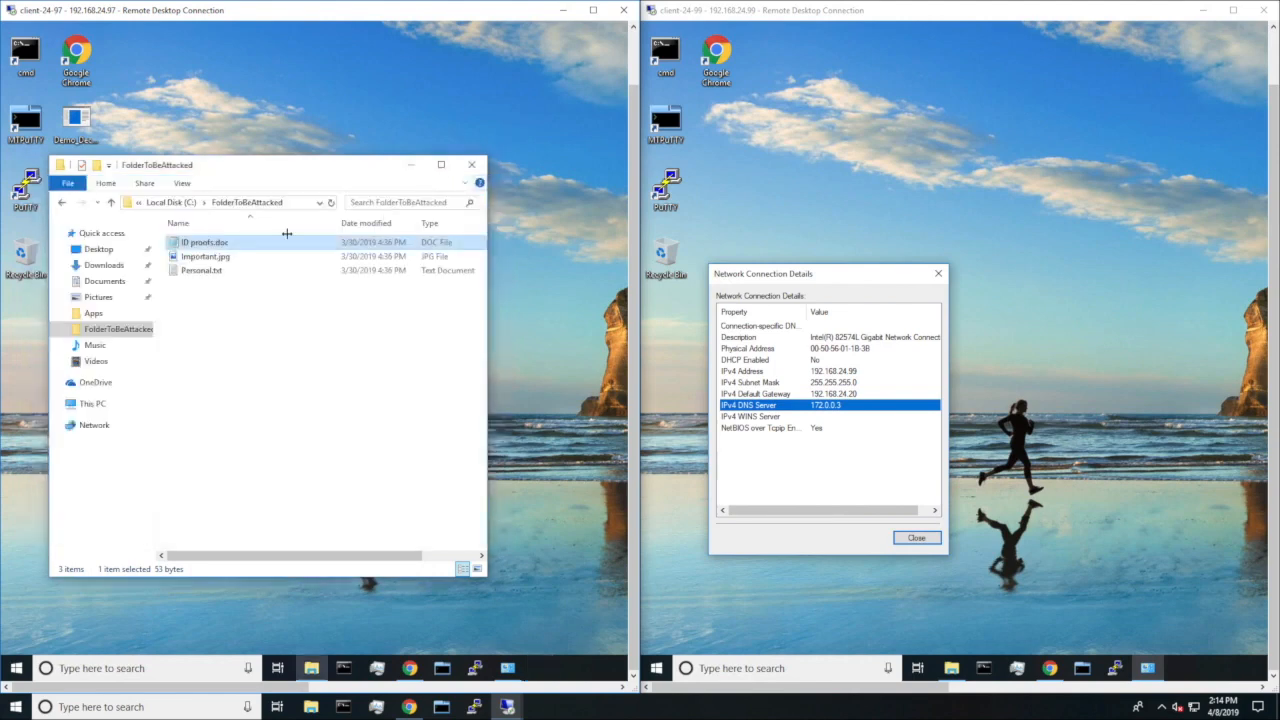
Review the FolderToBeAttacked contents on the unprotected client before downloading the flight deals .exe
click(206, 256)
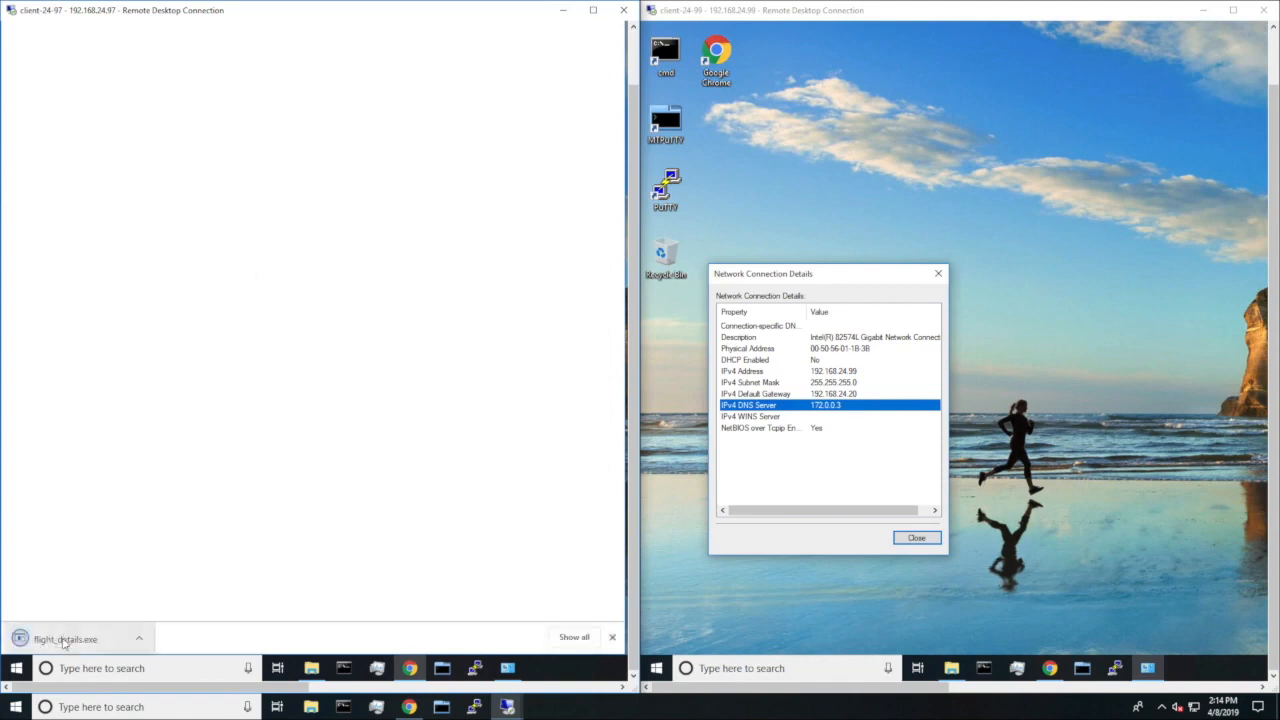
Run the downloaded flight deals .exe past SmartScreen, then view the encrypted ID proofs document in FolderToBeAttacked
click(66, 640)
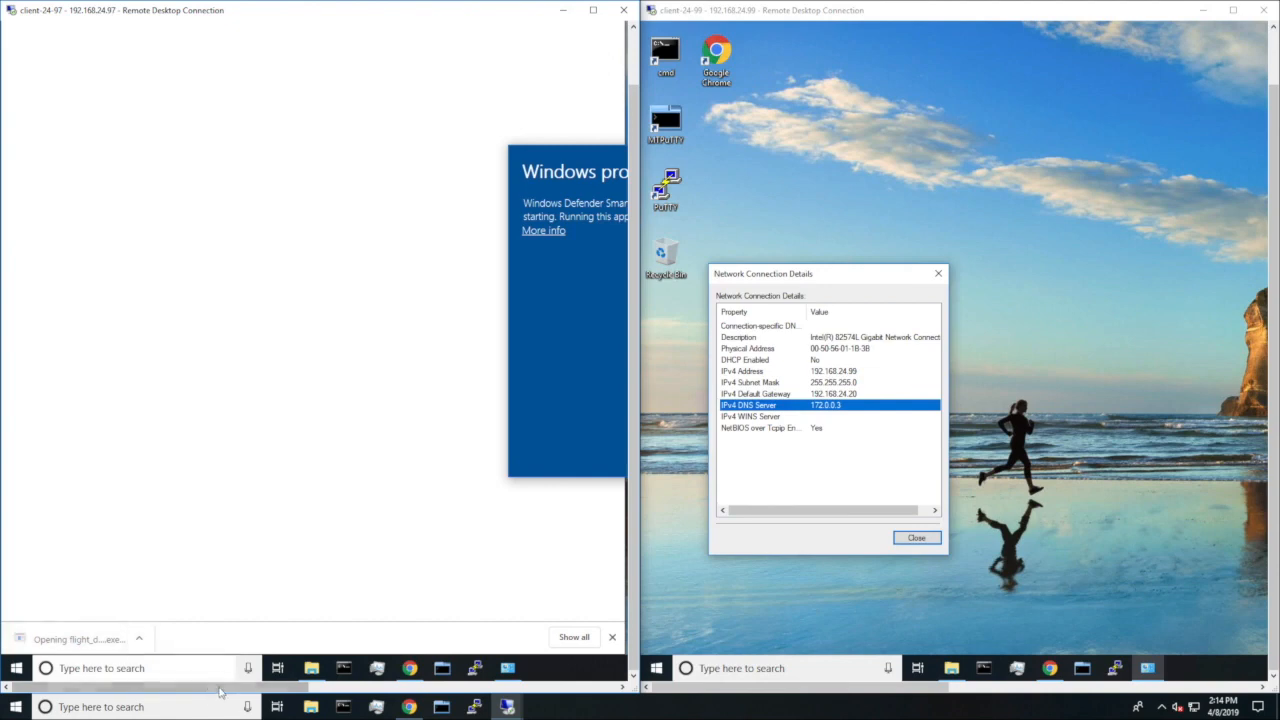
click(544, 230)
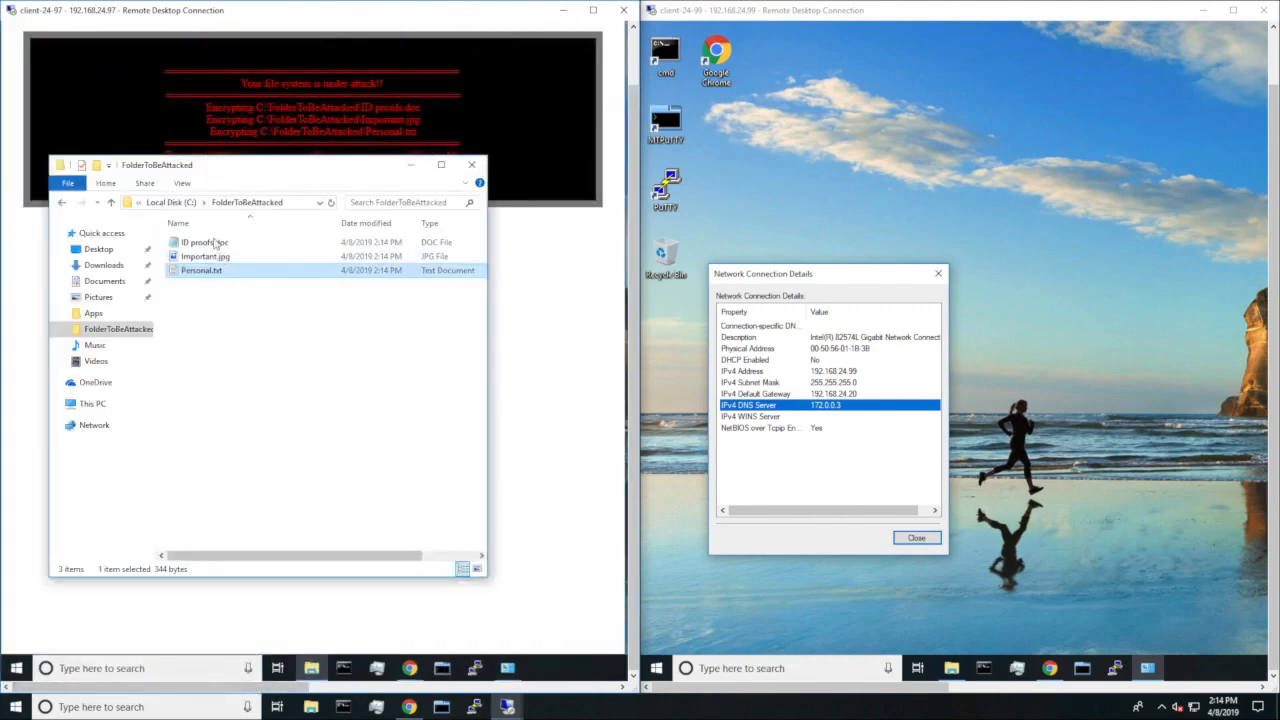
click(204, 242)
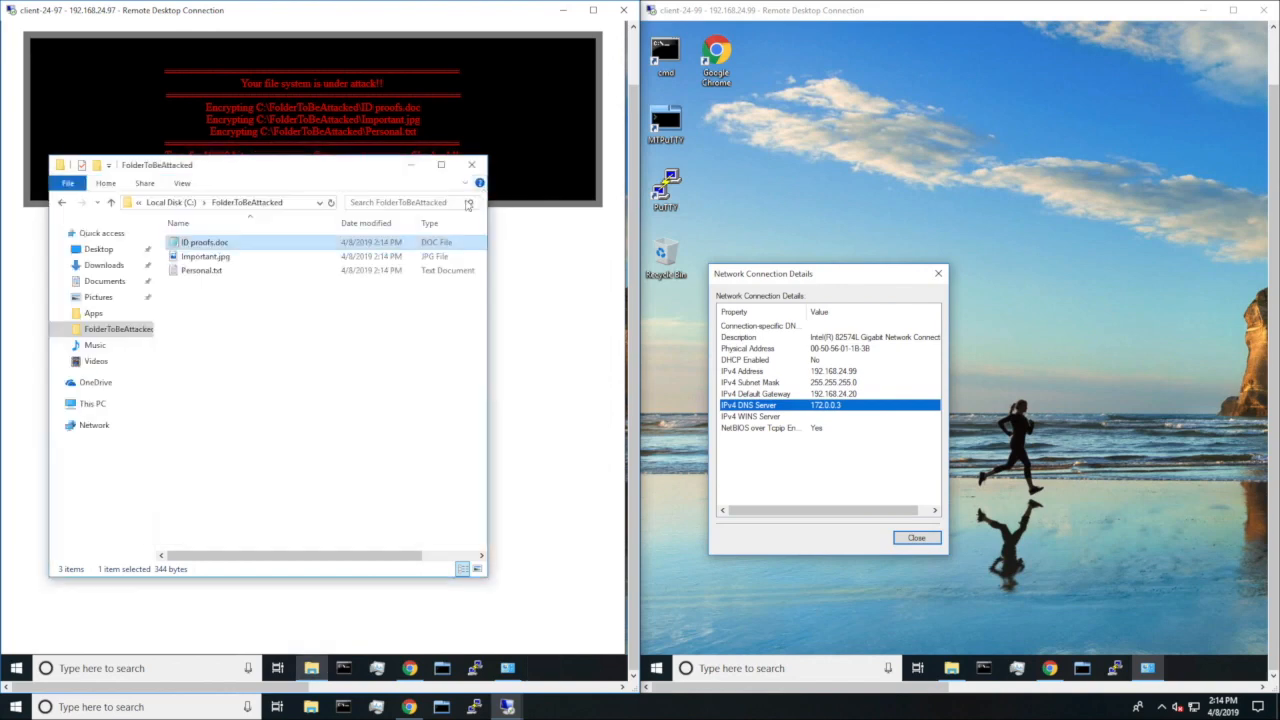
double_click(204, 256)
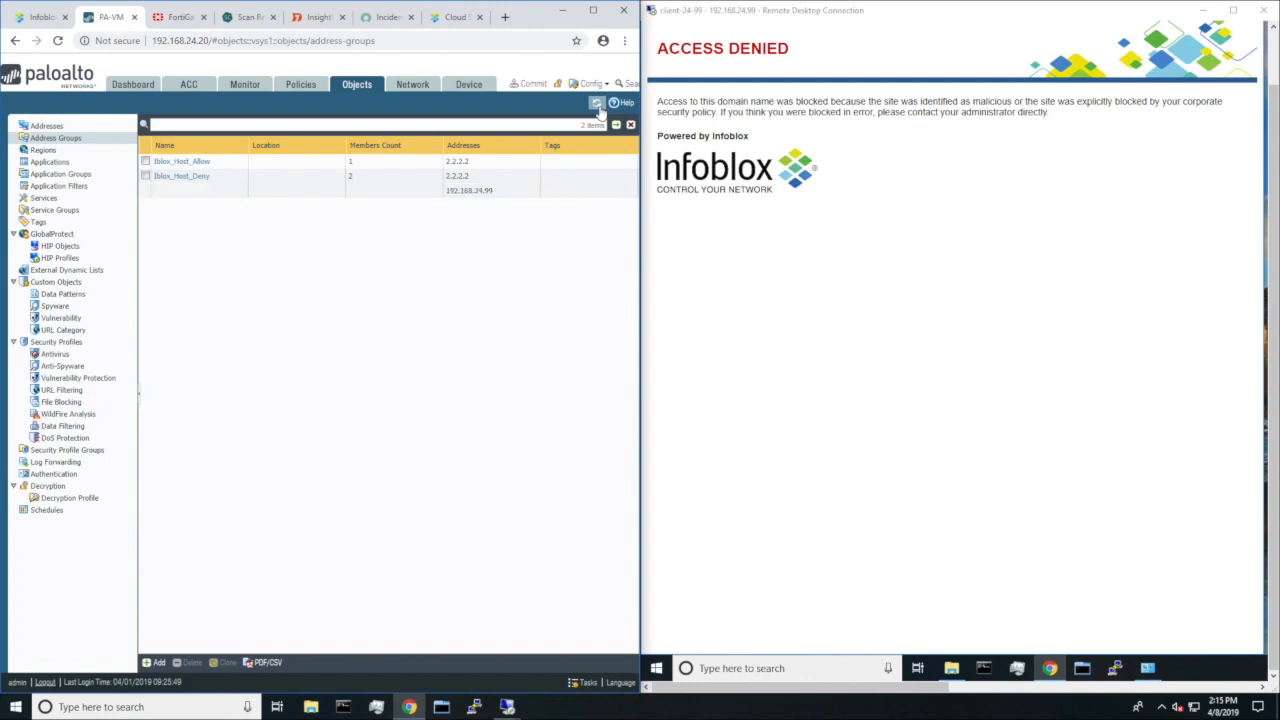
mouse_move(470, 198)
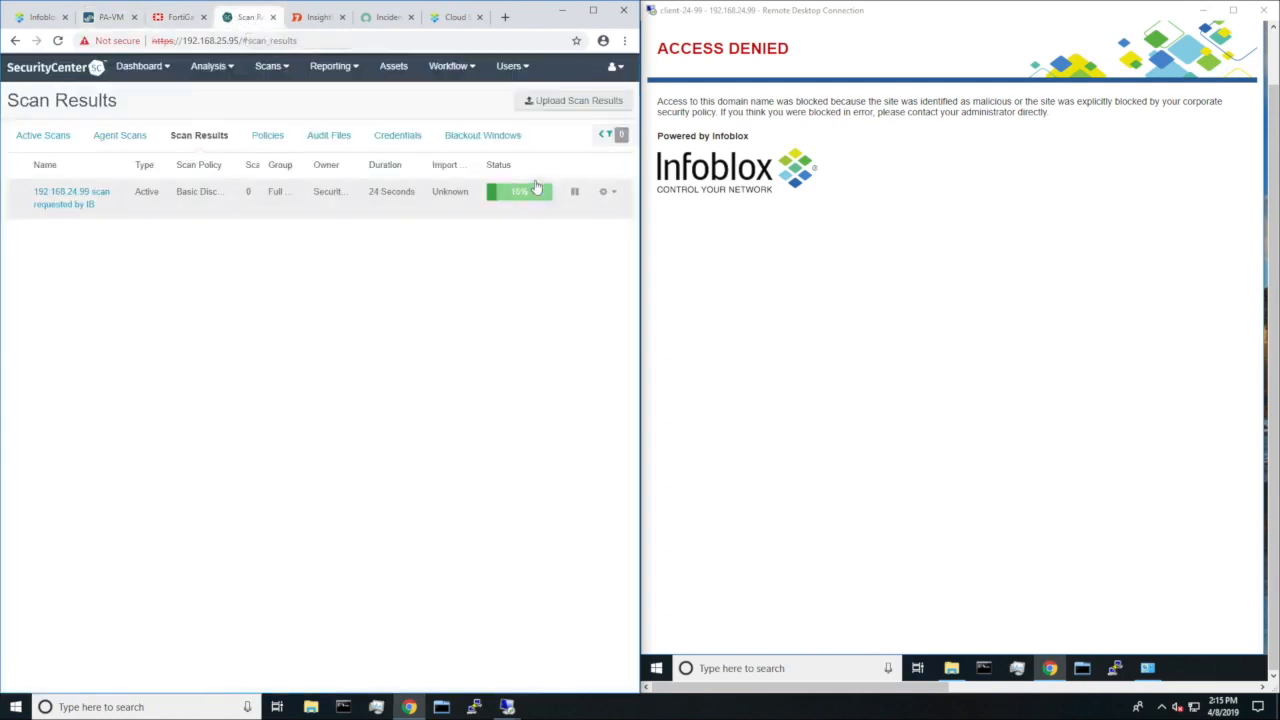
Check the Infoblox site's scan in InsightVM and the ServiceNow incident, then start a new client browser tab
click(318, 16)
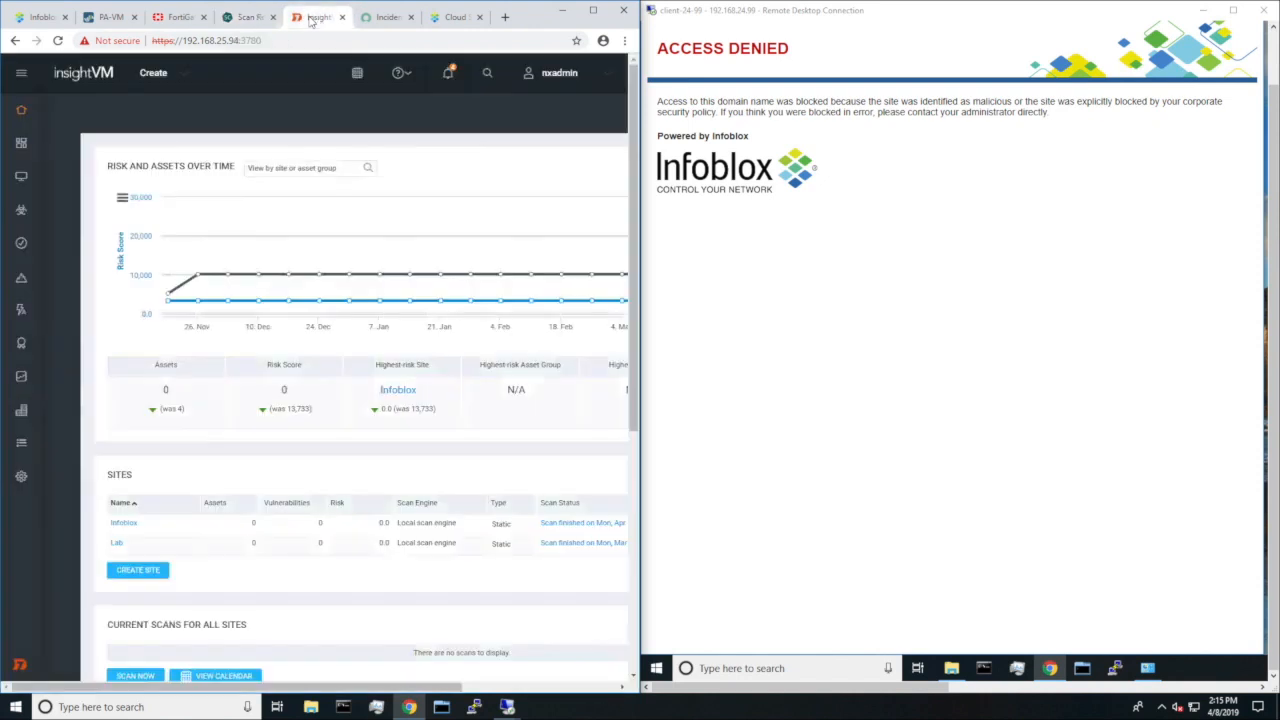
click(20, 72)
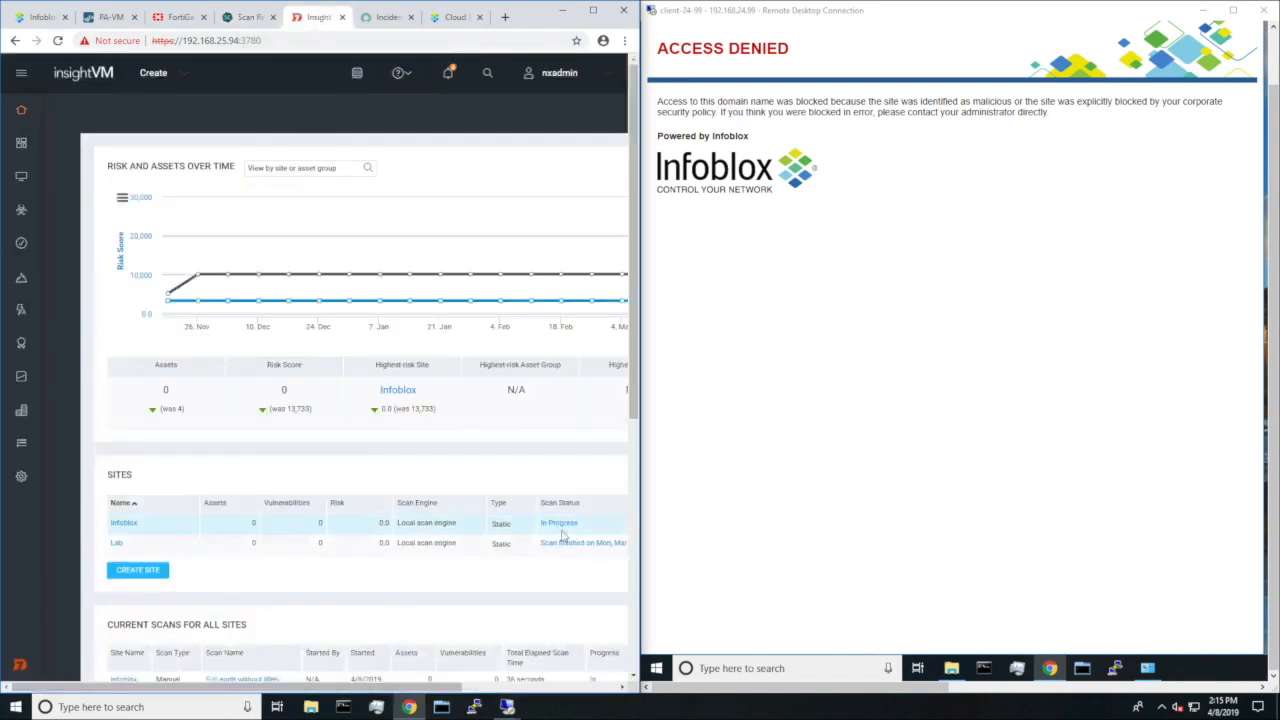
click(384, 16)
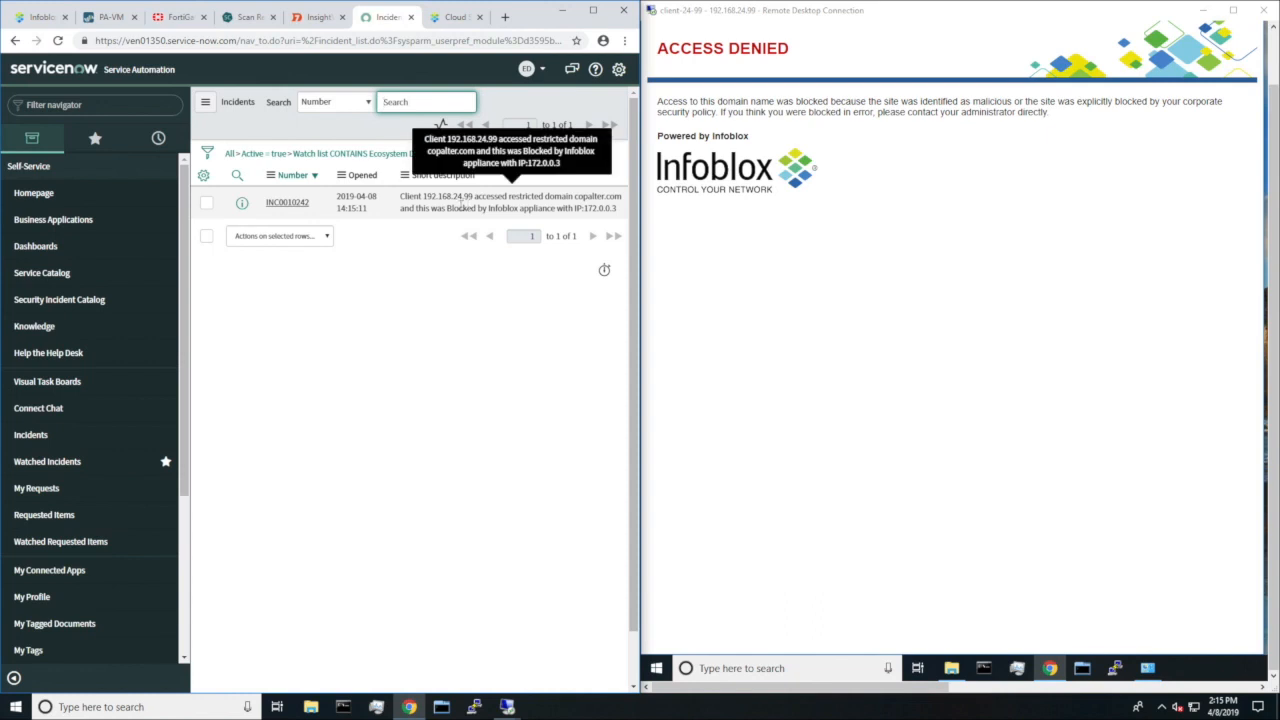
mouse_move(912, 252)
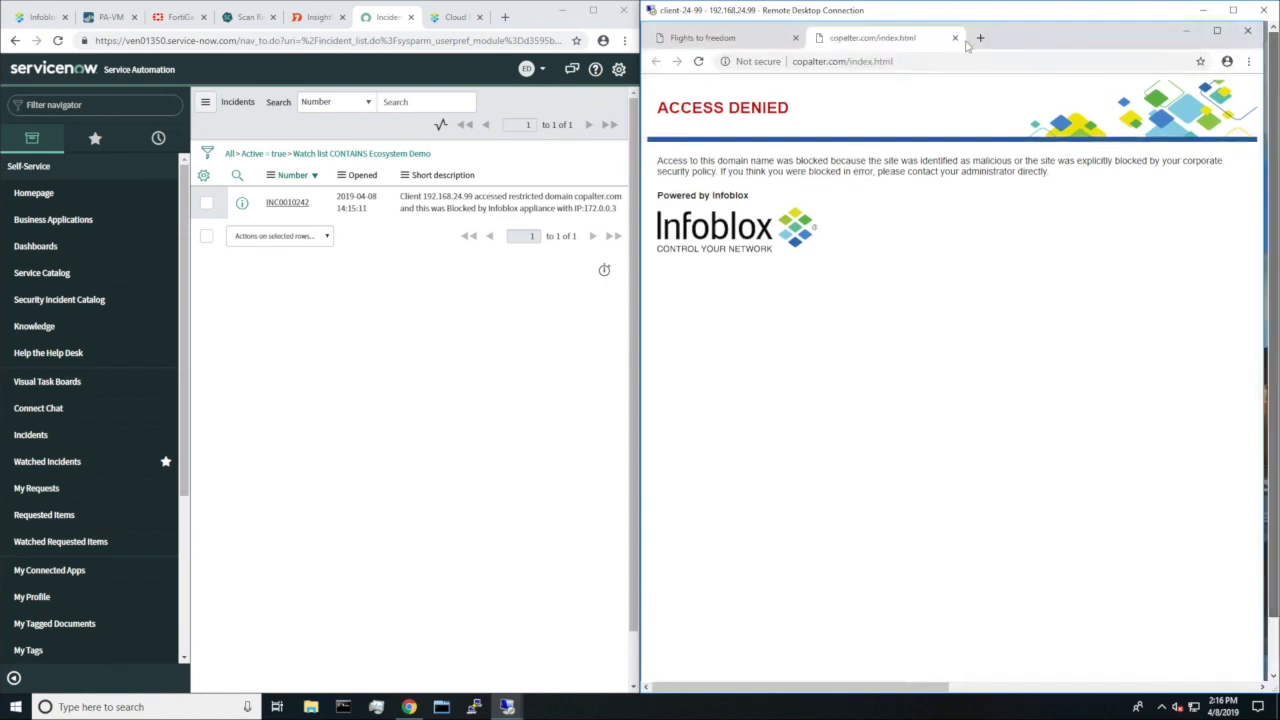
click(980, 38)
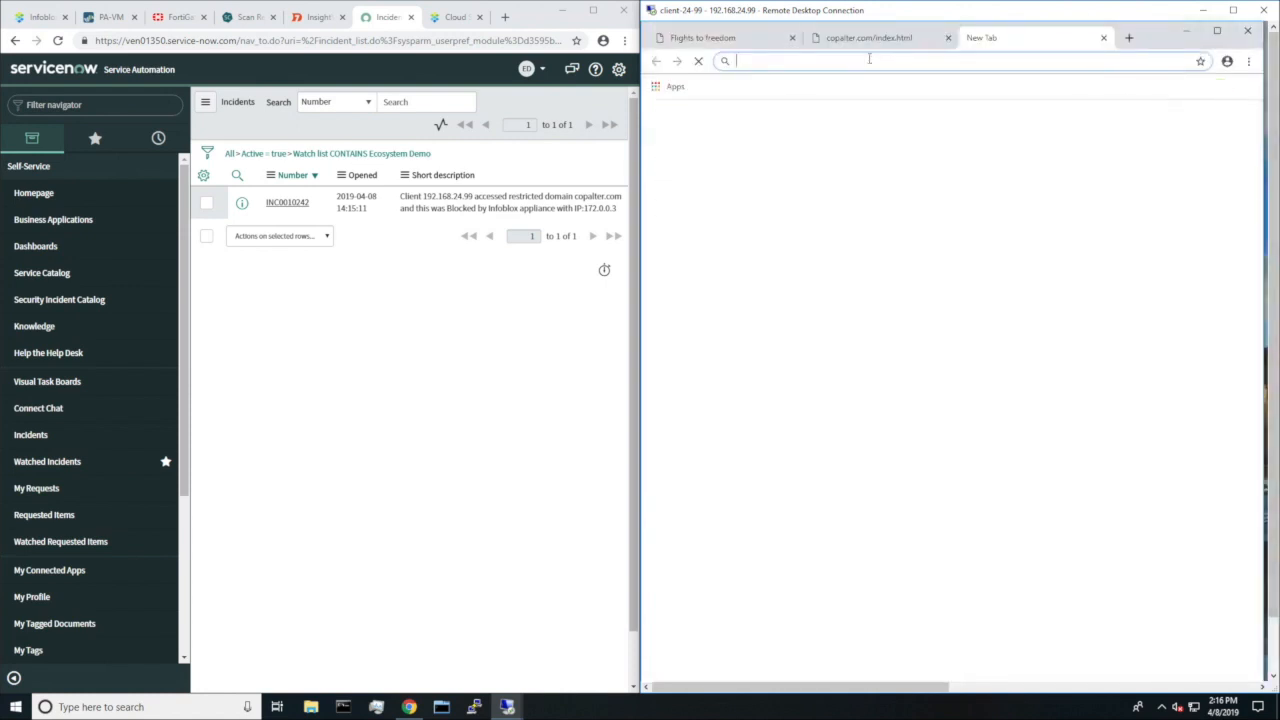
text(google.com)
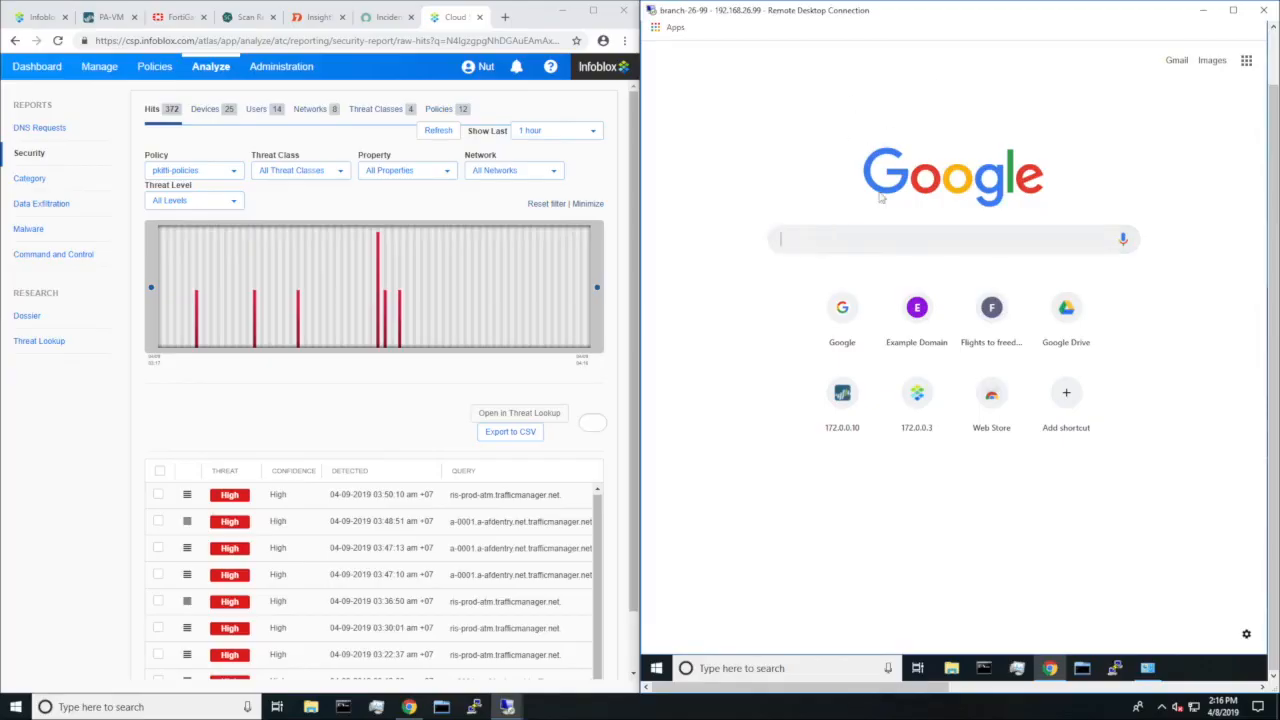
mouse_move(840, 188)
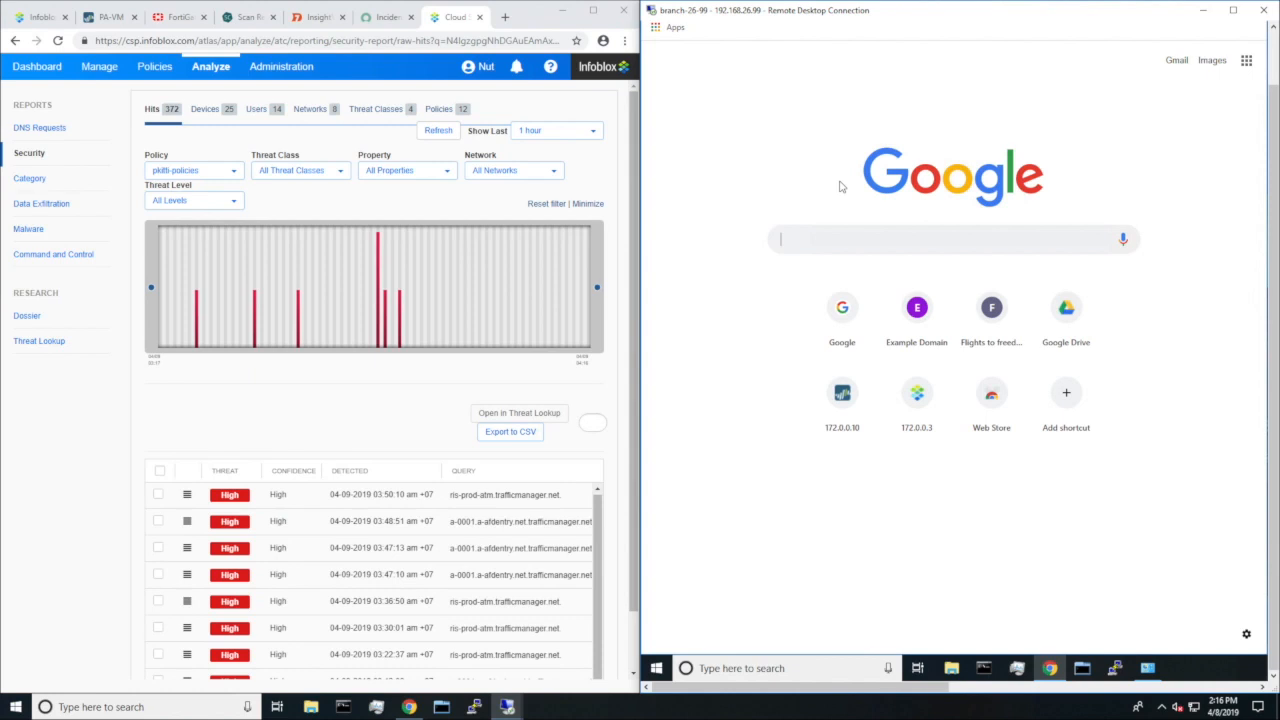
mouse_move(410, 330)
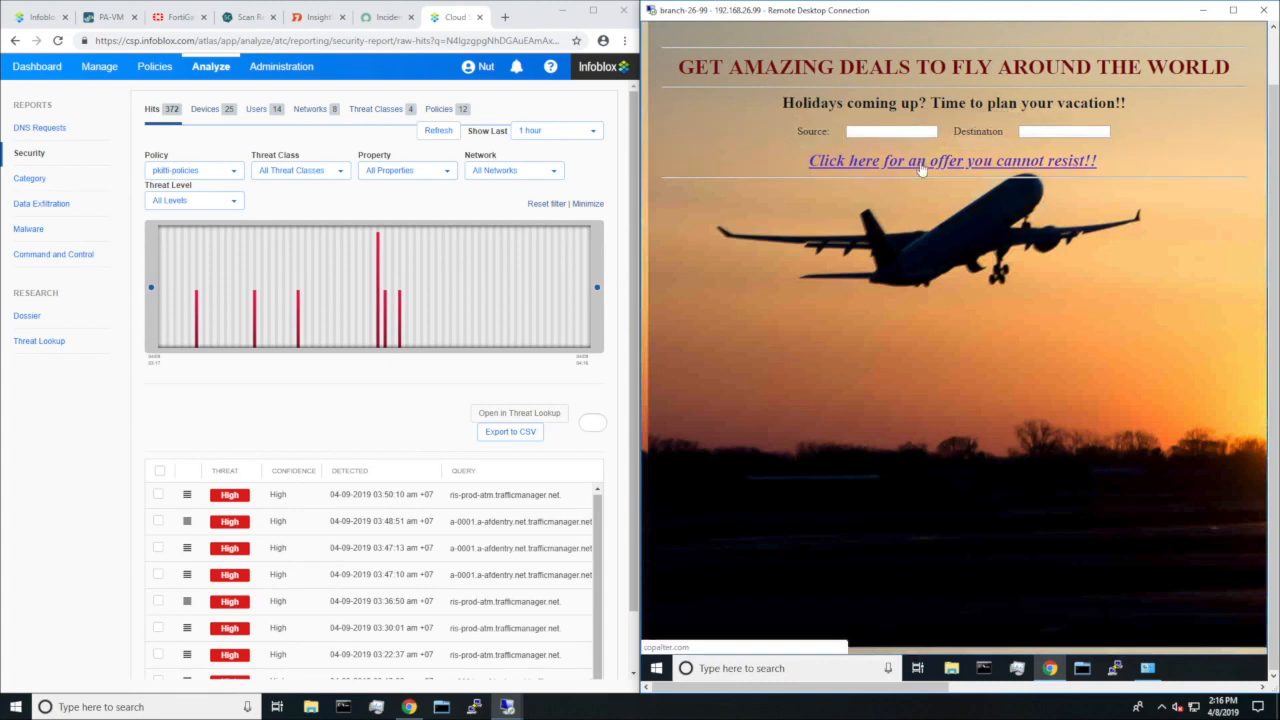
Follow the 'Click here for an offer you cannot resist!!' link and land on Infoblox's access-denied page
click(952, 160)
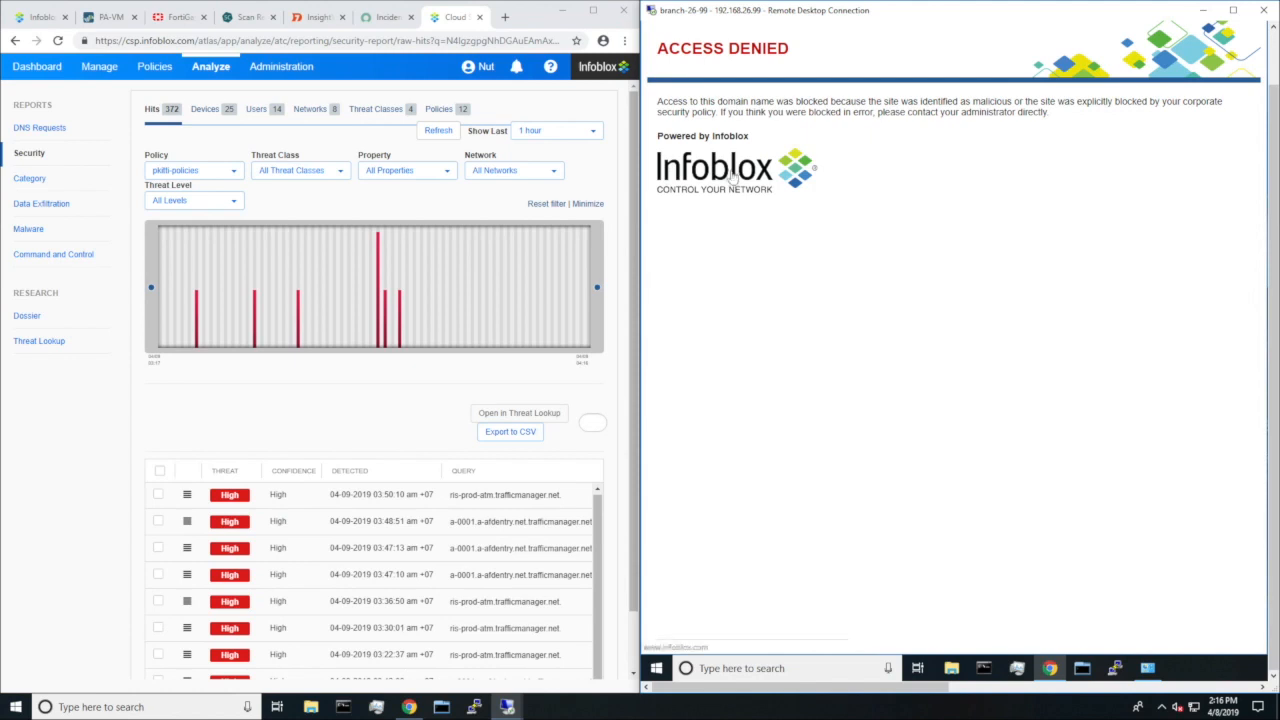
mouse_move(416, 452)
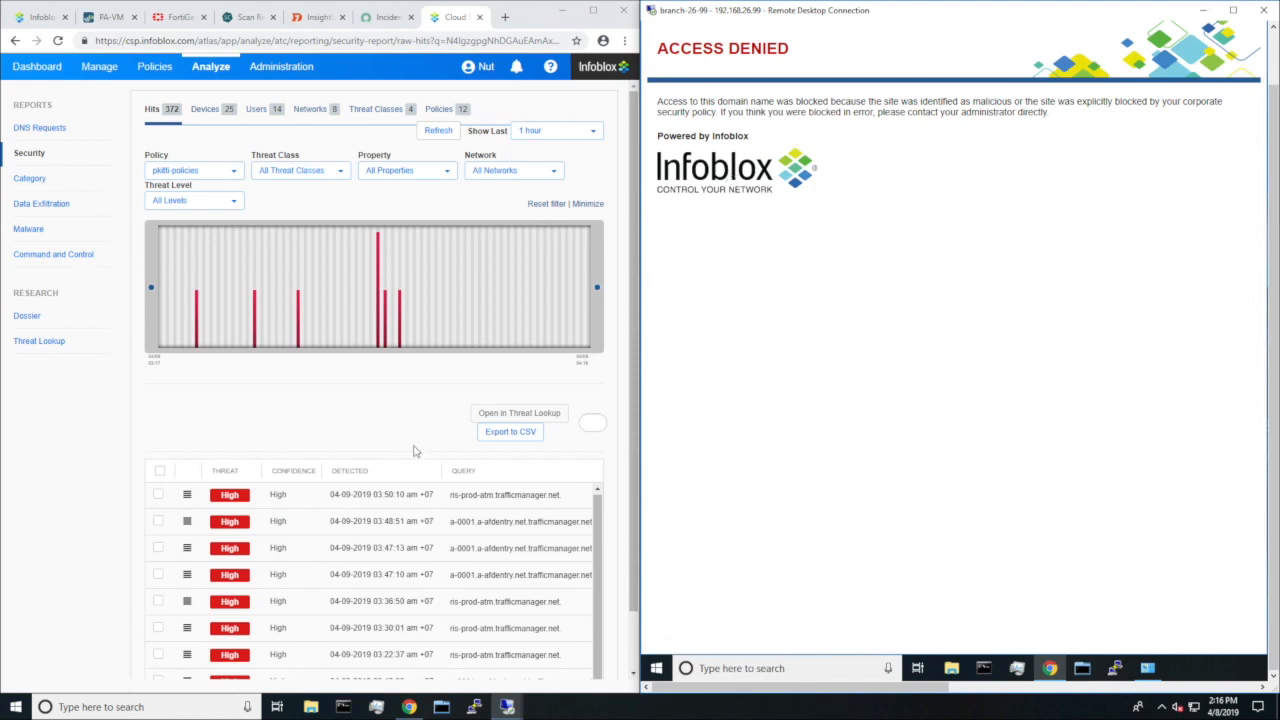
Refresh the BloxOne security hits to show the blocked copalter.com query, then view SecurityCenter scan results
click(438, 132)
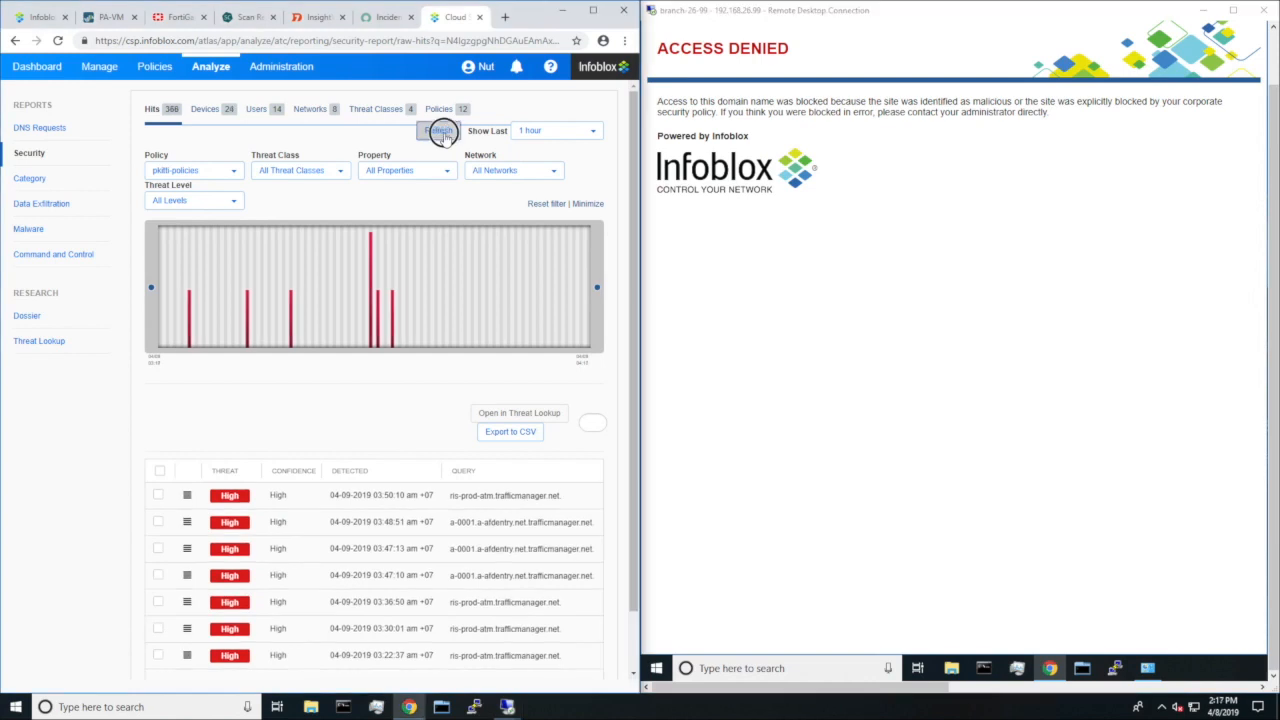
click(438, 132)
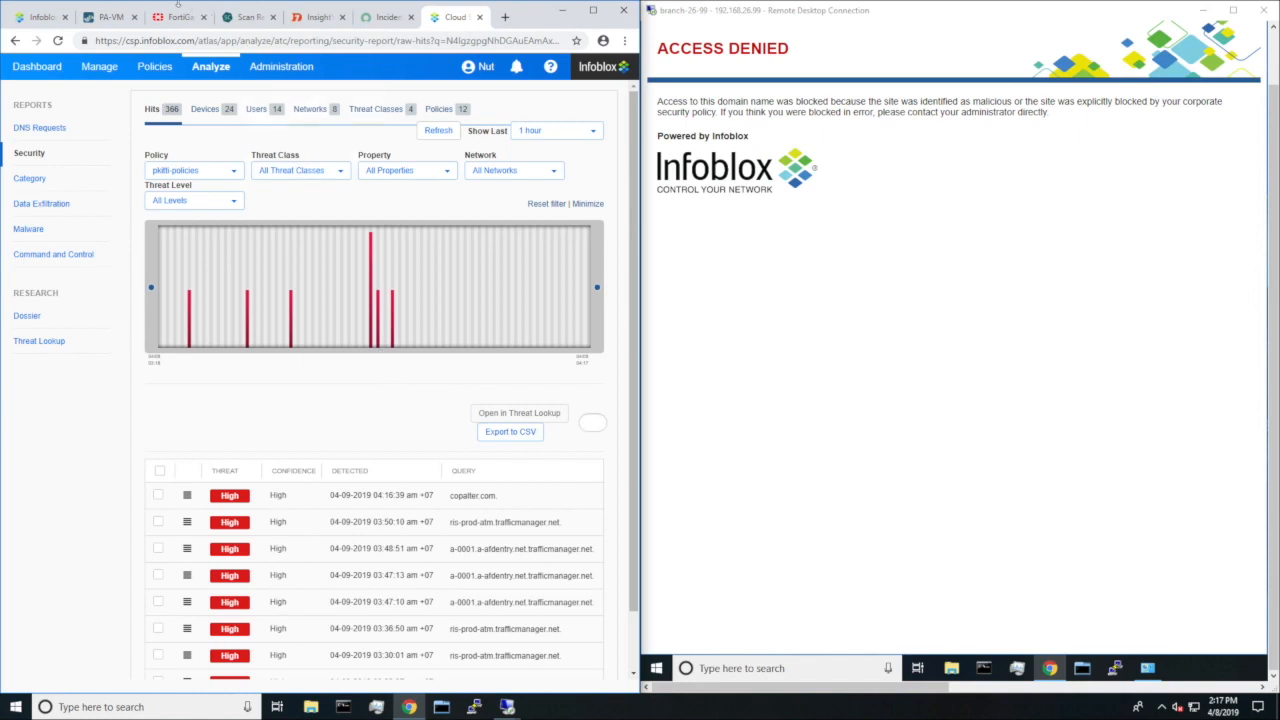
click(178, 16)
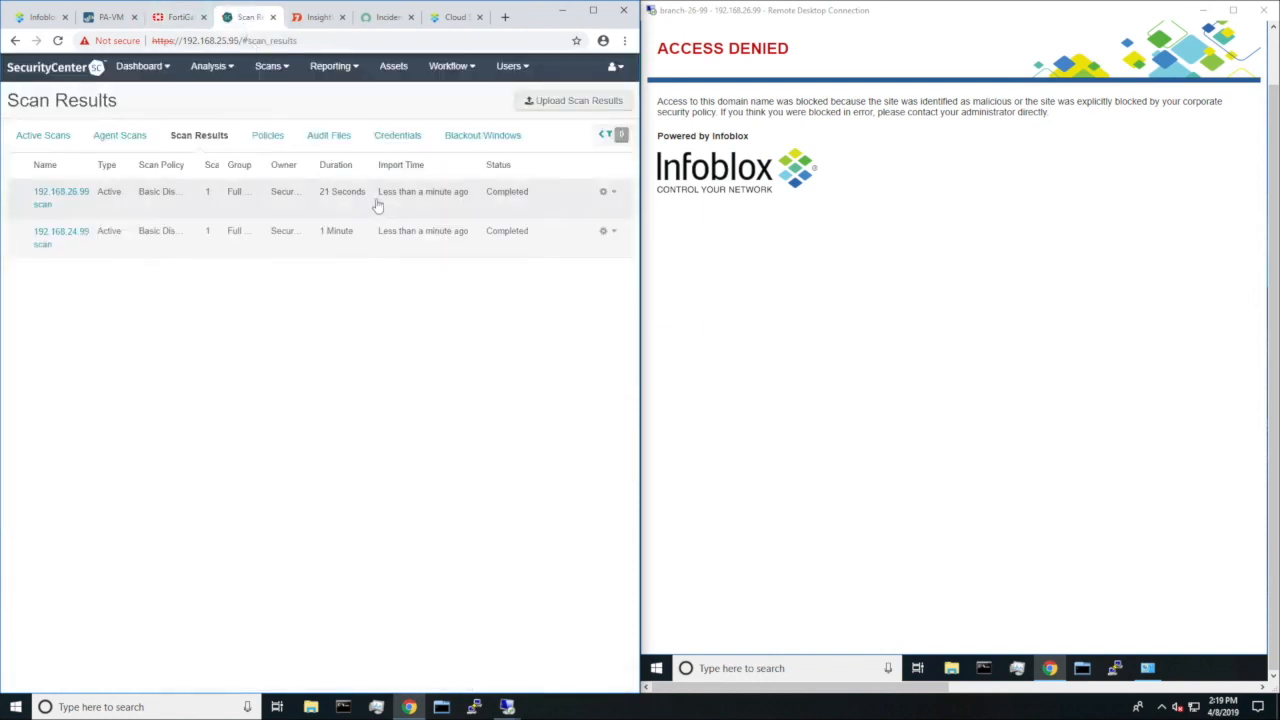
mouse_move(344, 208)
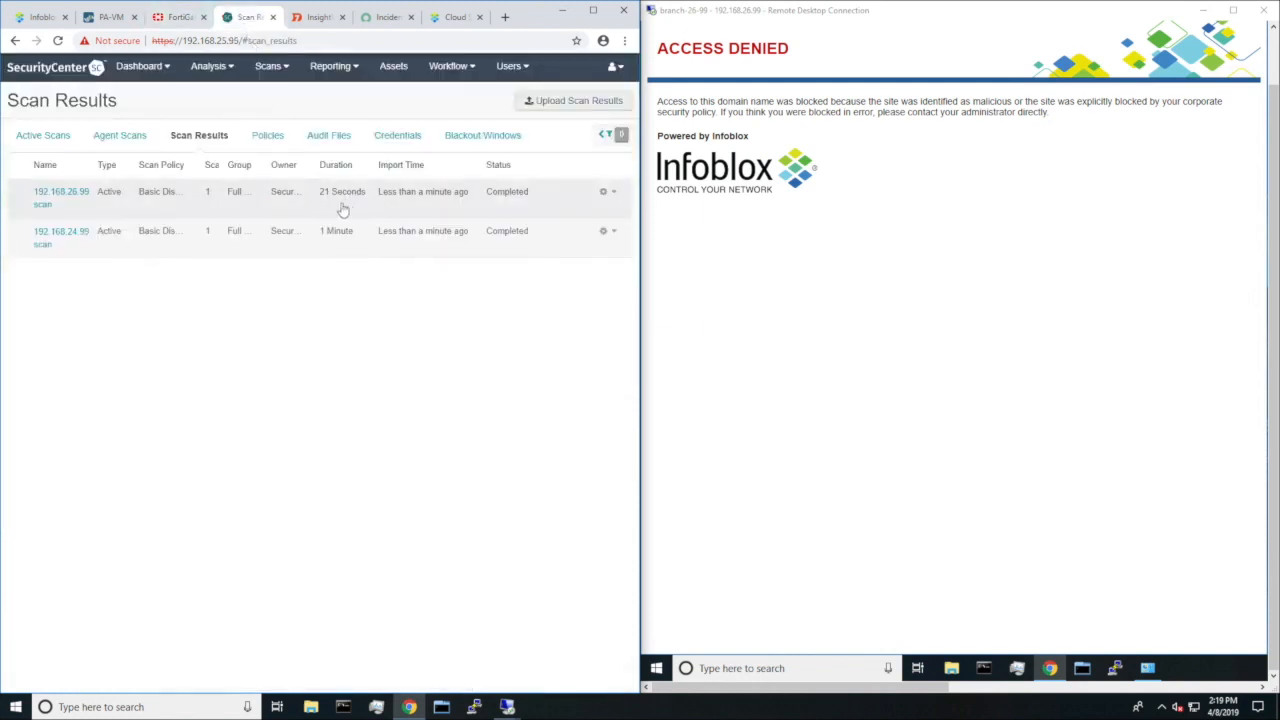
View the Infoblox site's In Progress scan in InsightVM, then the ServiceNow Incidents list
click(318, 16)
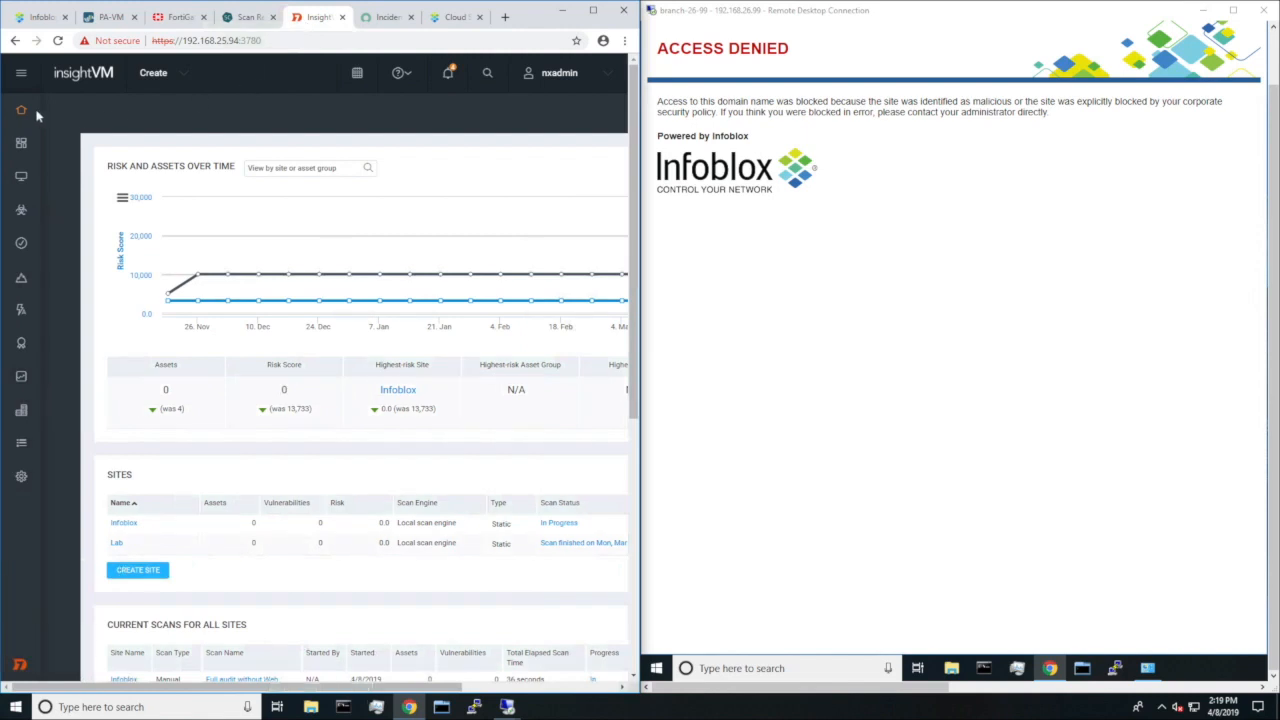
click(20, 110)
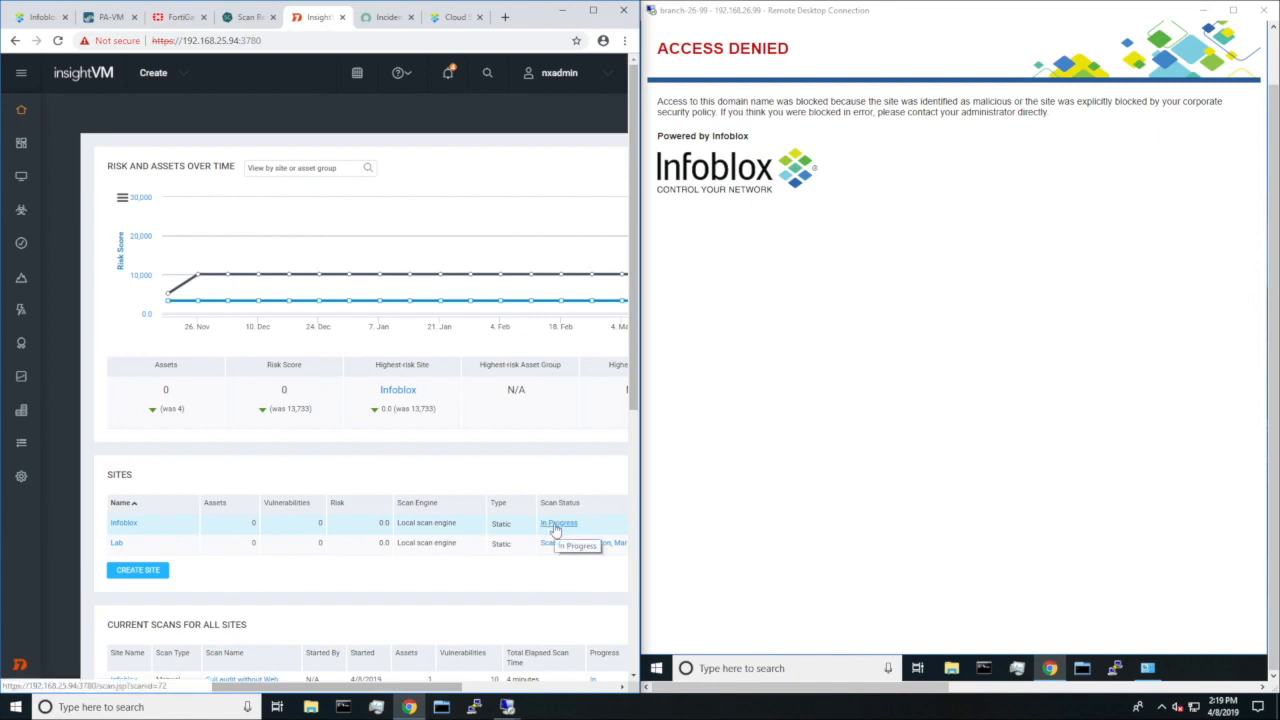
click(384, 16)
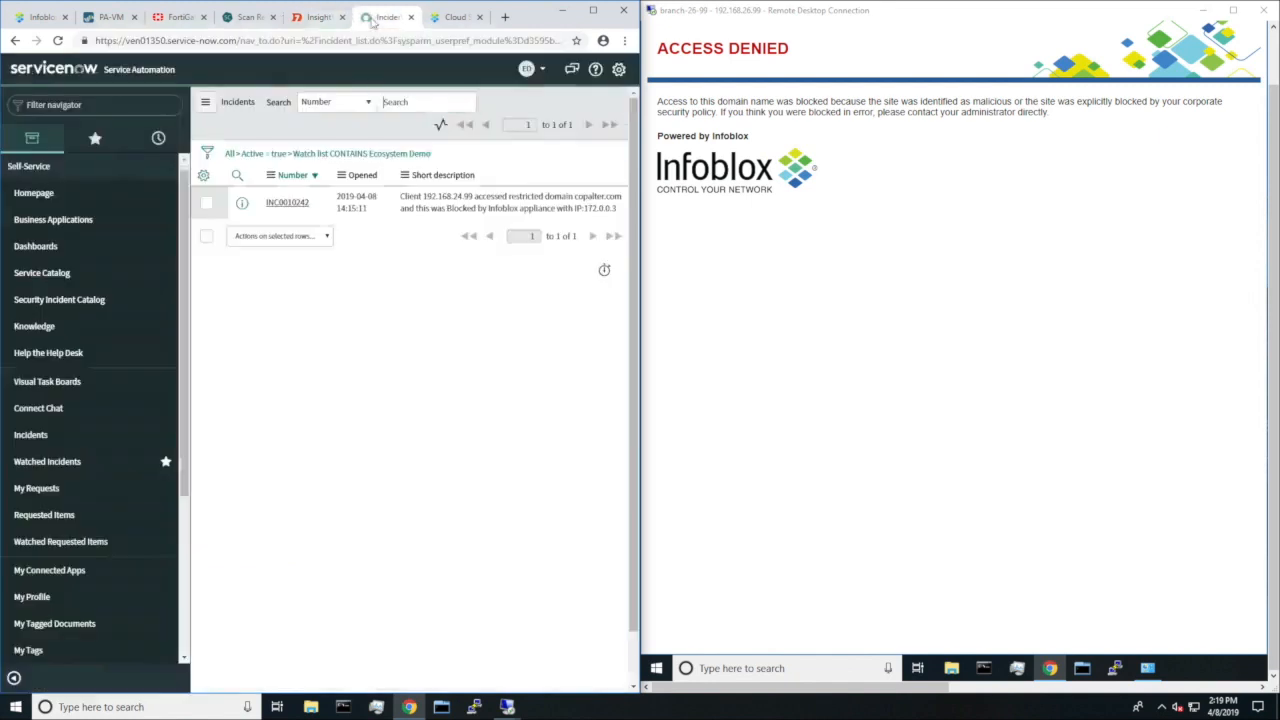